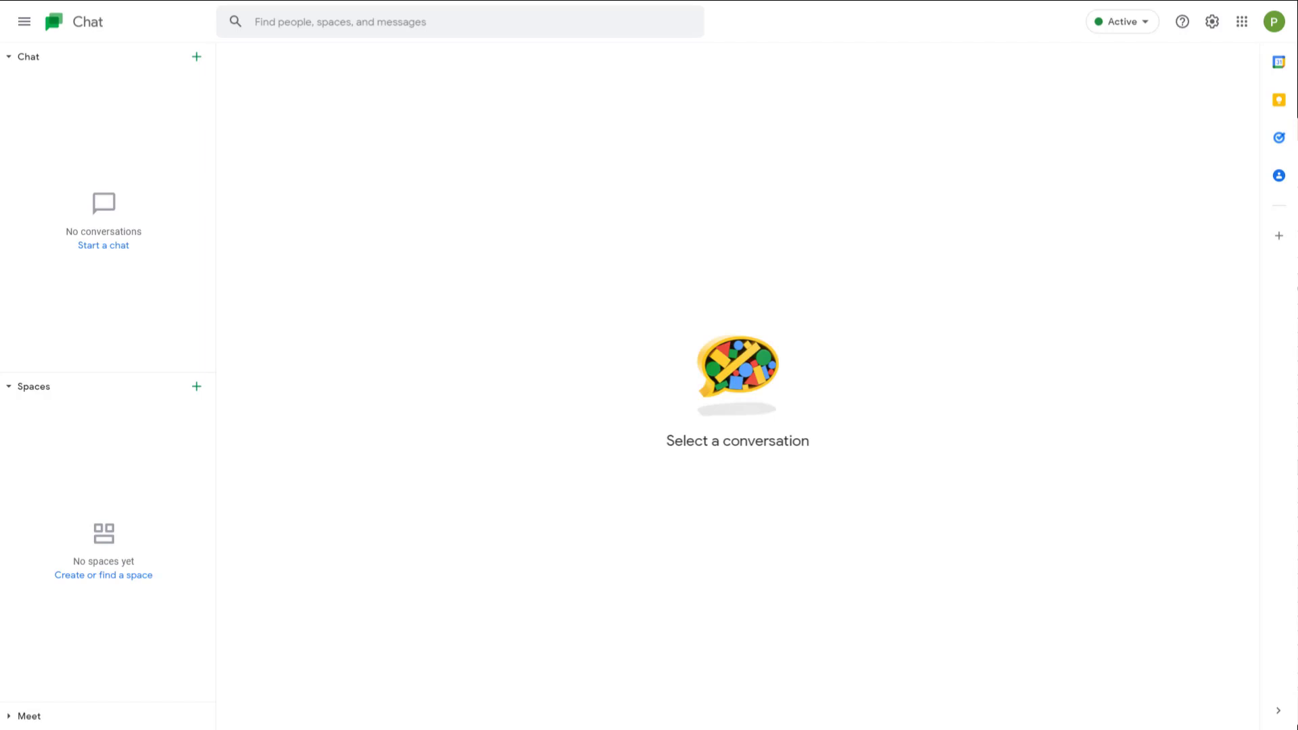
pyautogui.moveTo(689, 493)
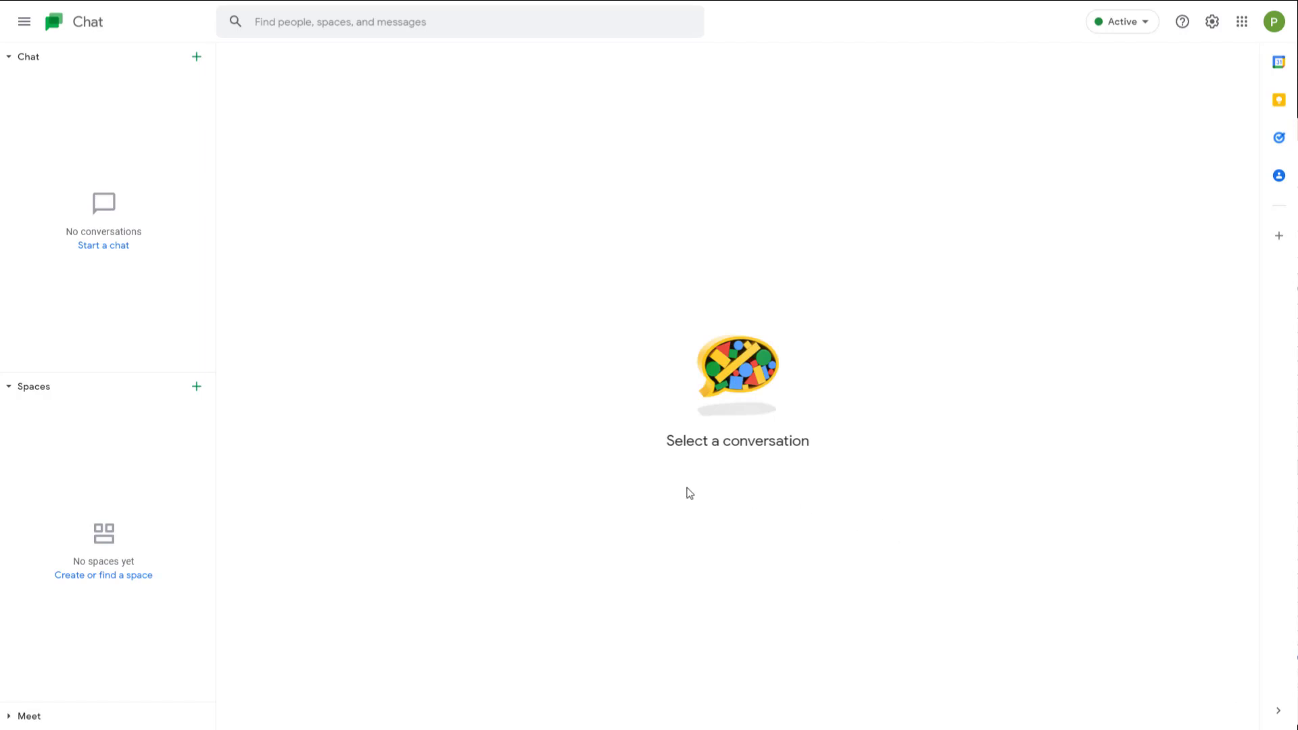
pyautogui.moveTo(197, 58)
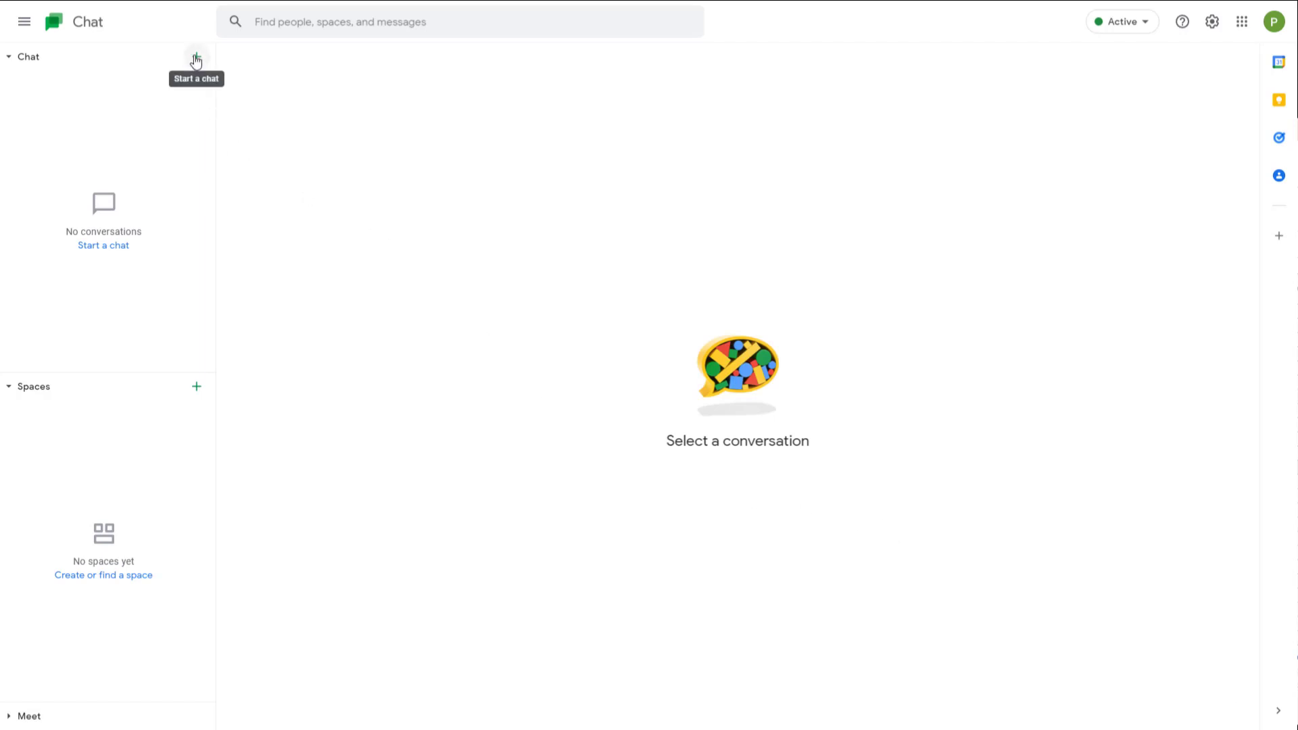
# Step: Open the new-chat menu from the + button beside the Chat heading
pyautogui.click(196, 56)
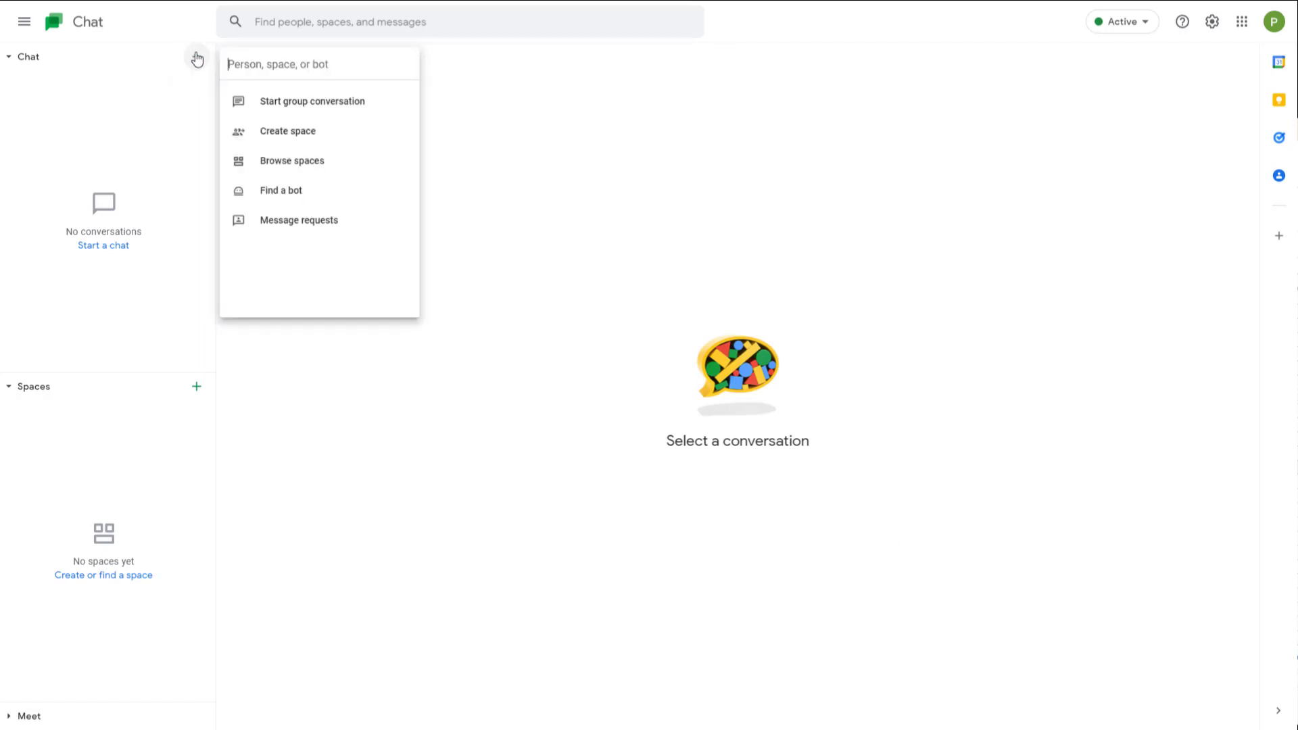
pyautogui.moveTo(278, 199)
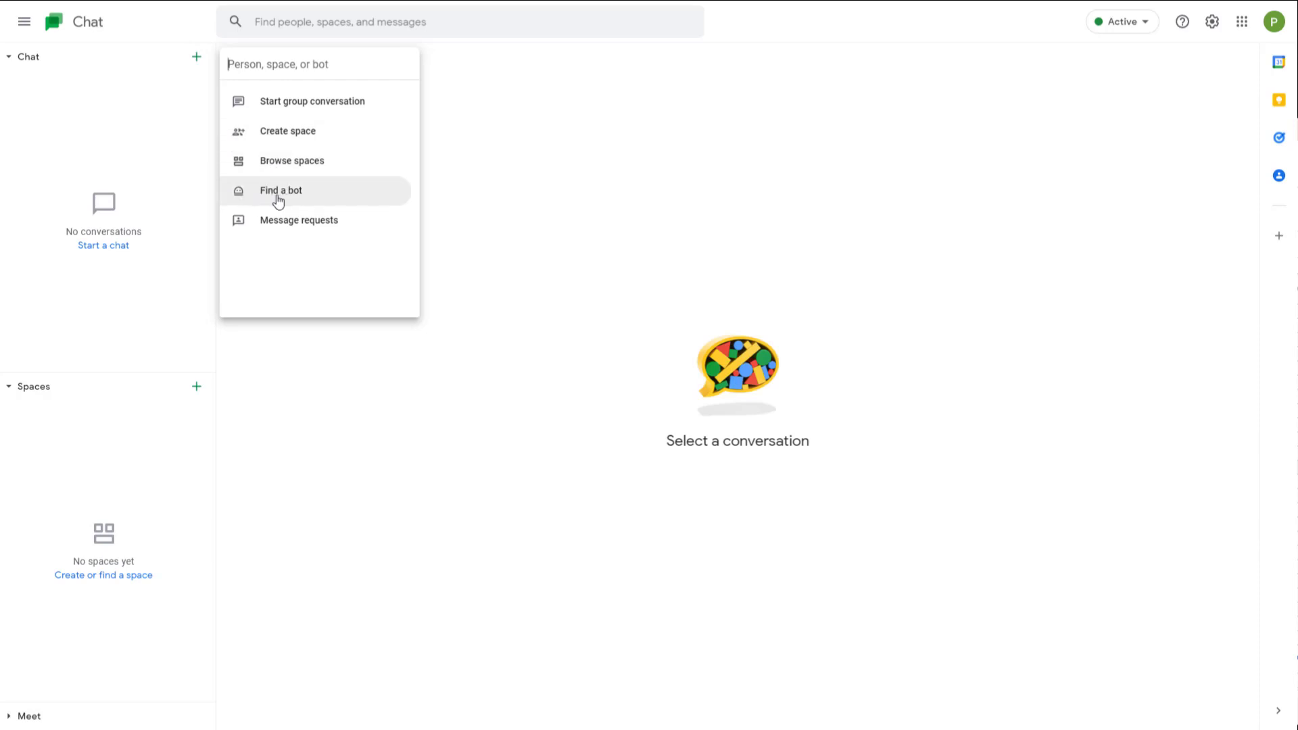
pyautogui.moveTo(287, 199)
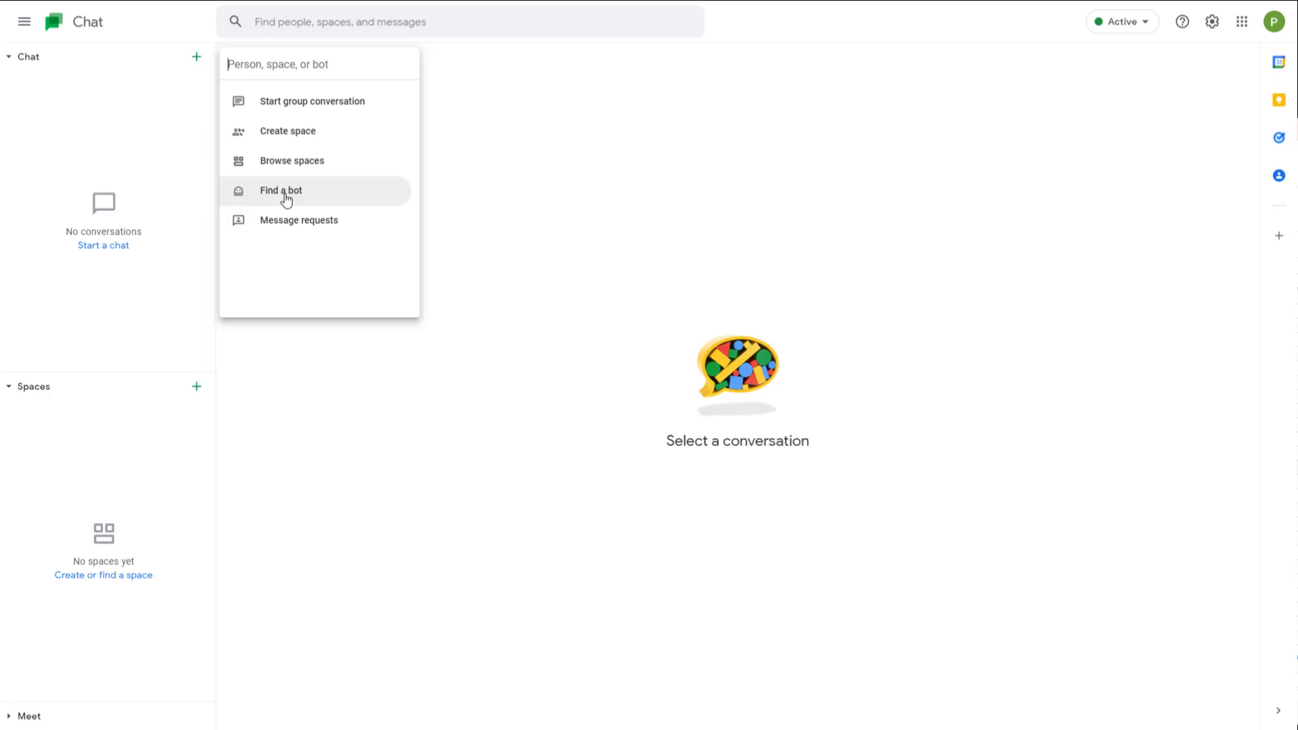
# Step: Open Find a bot, expand More to all 114 bots, and scroll to AI Transcriber
pyautogui.click(280, 190)
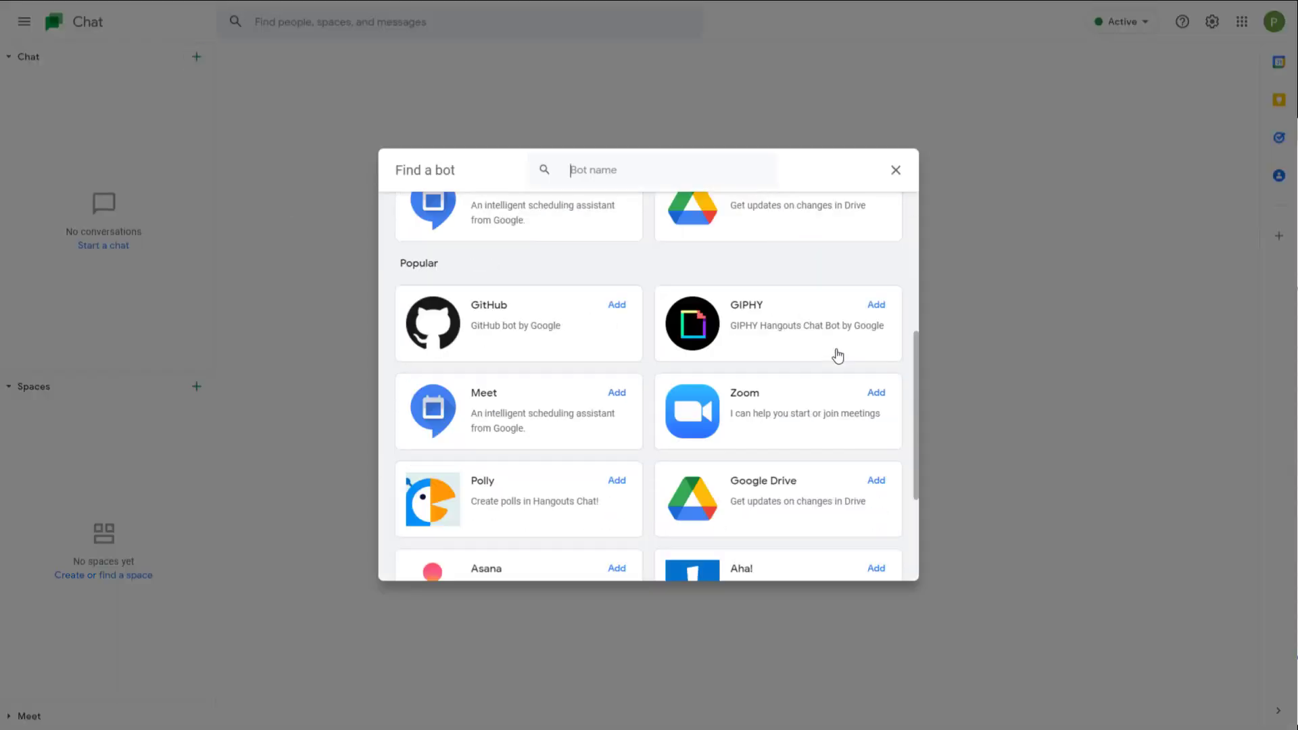
pyautogui.scroll(-3)
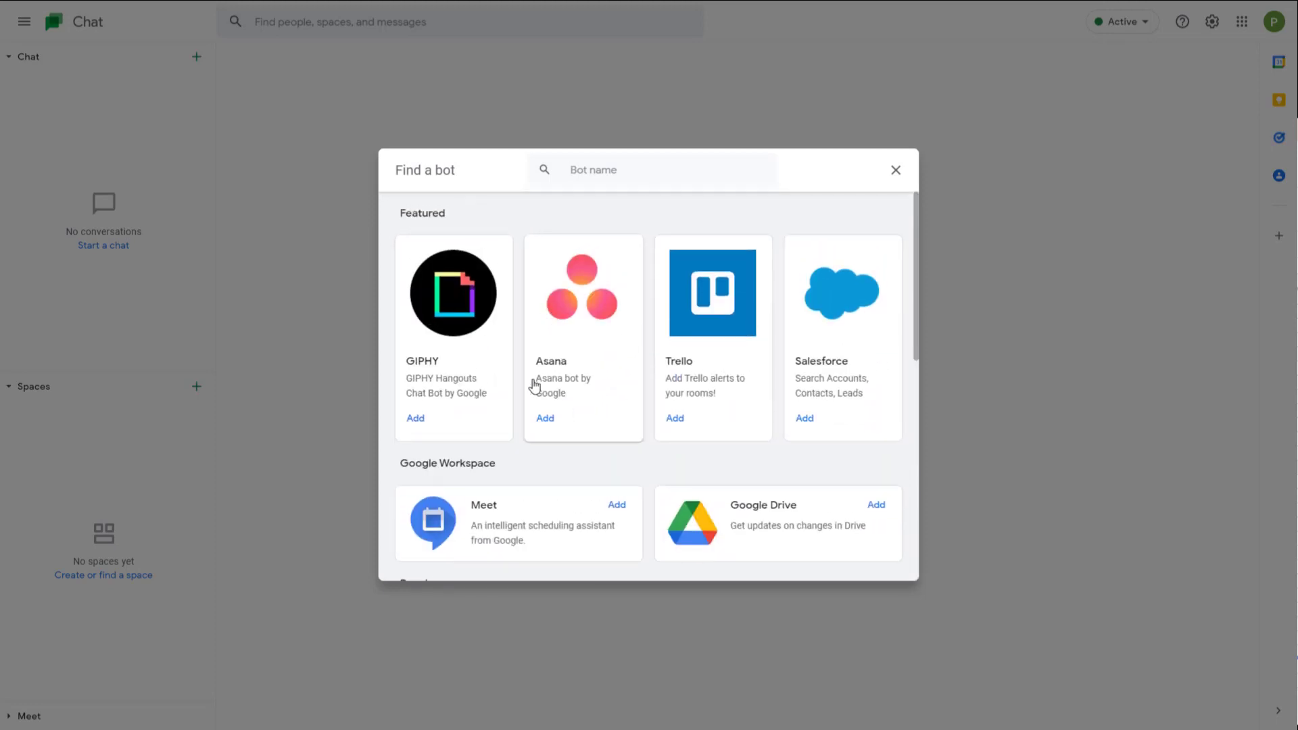
pyautogui.scroll(-3)
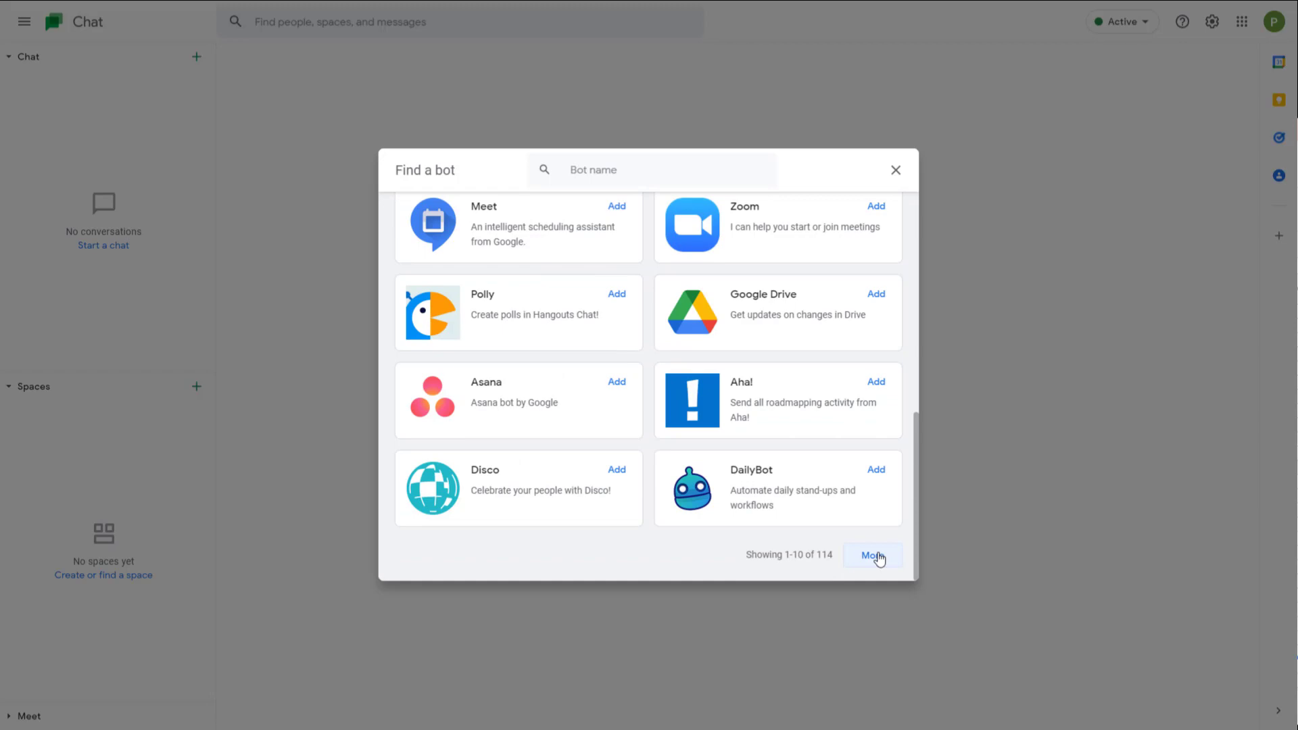
pyautogui.click(873, 555)
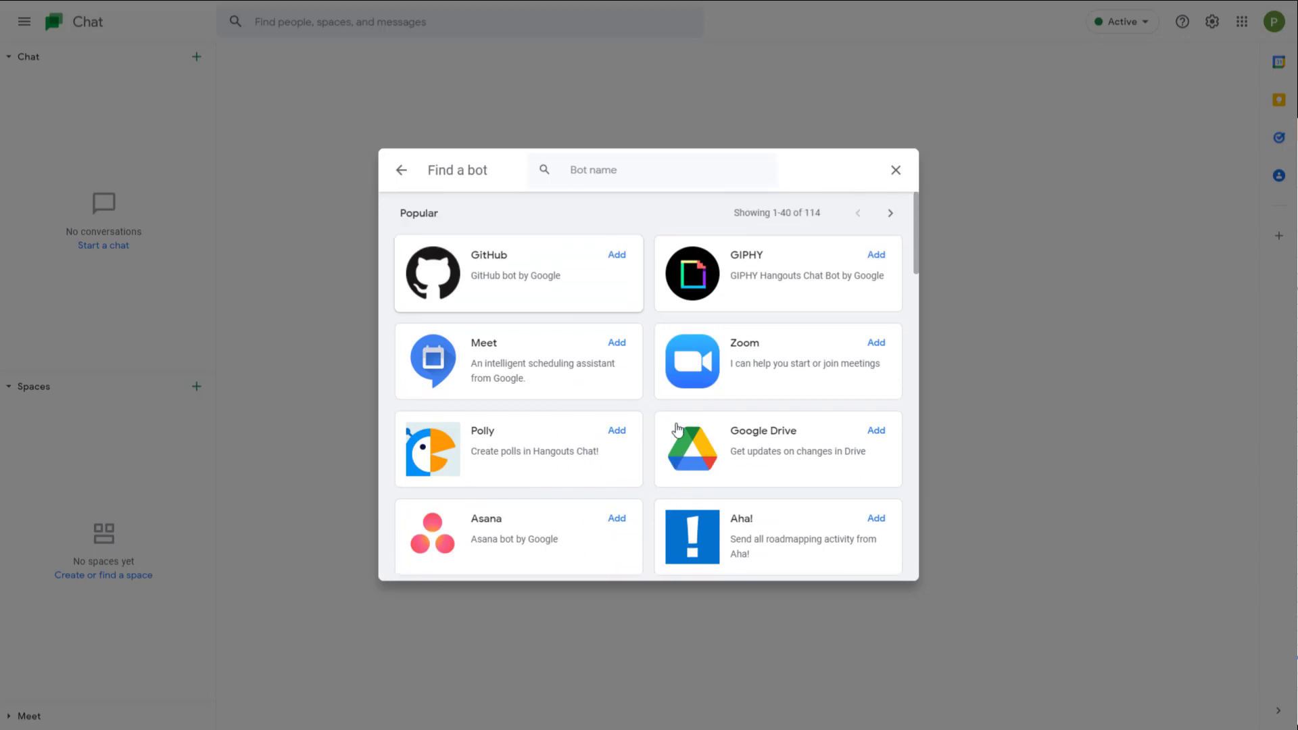
pyautogui.scroll(-3)
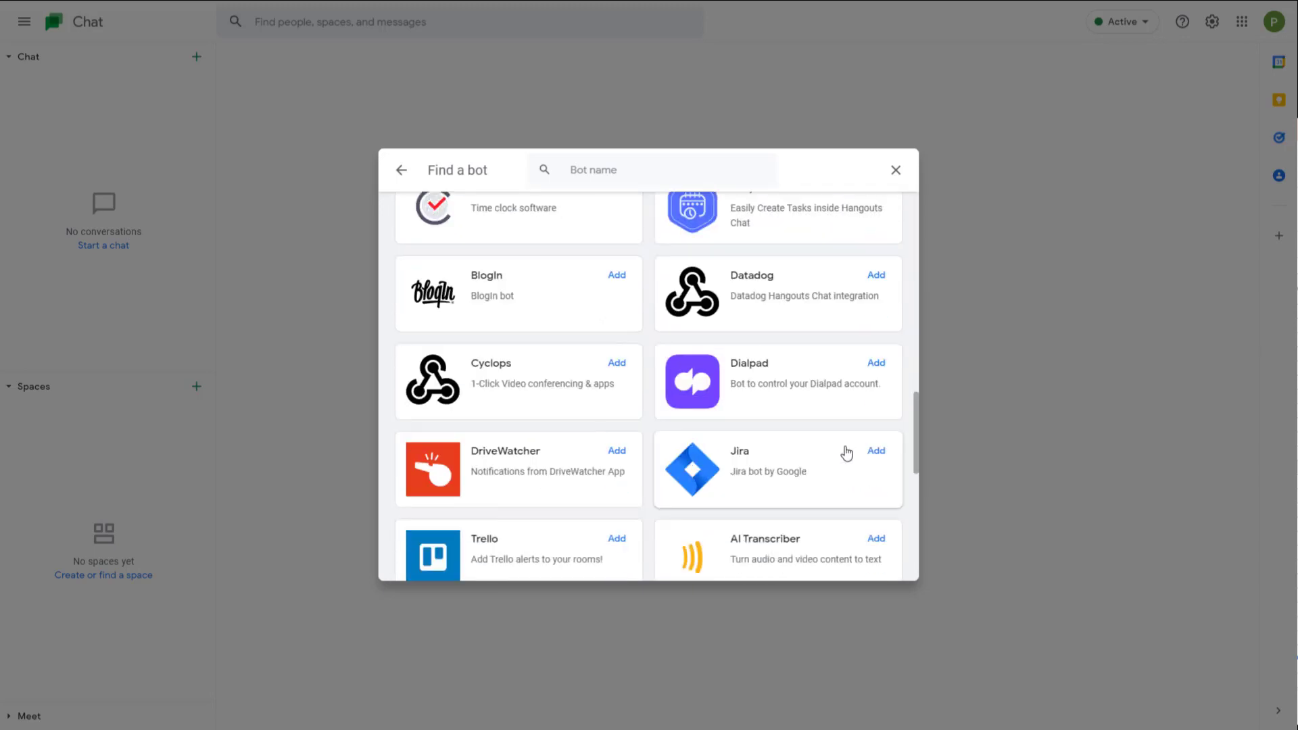
pyautogui.scroll(-3)
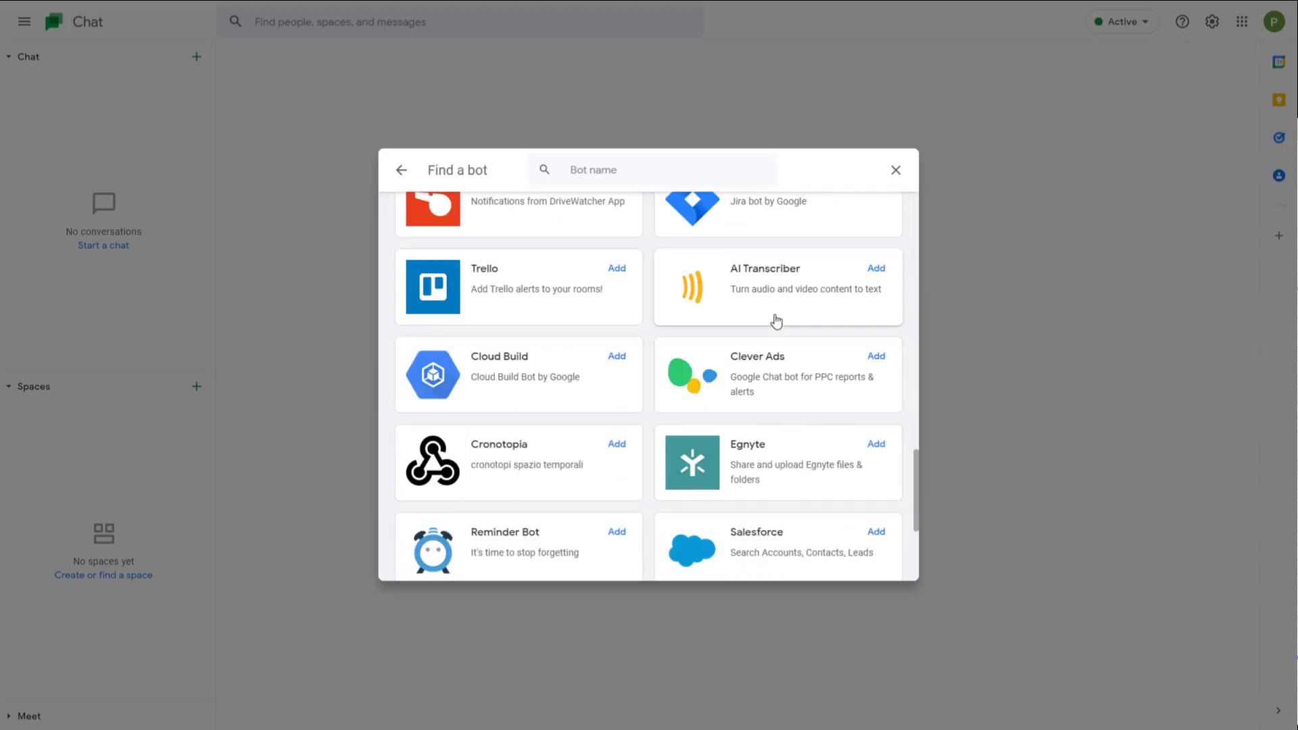
pyautogui.moveTo(755, 433)
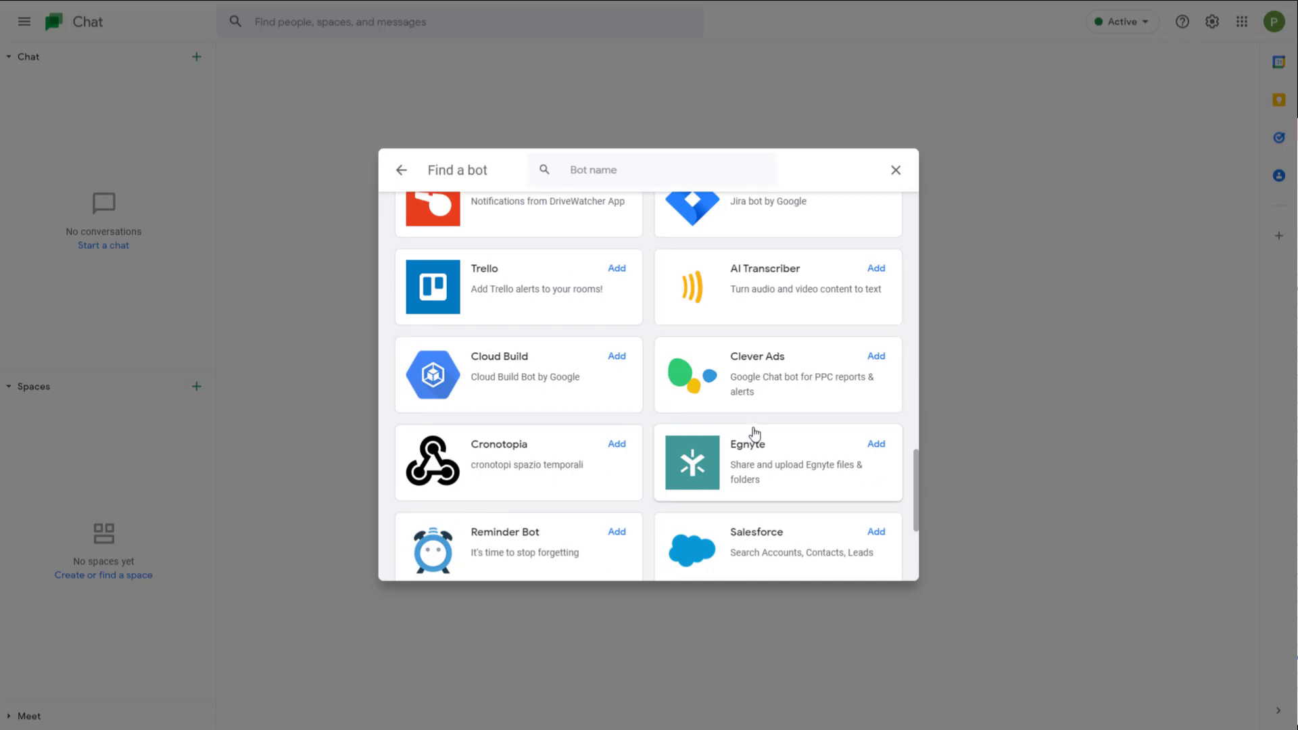
pyautogui.moveTo(743, 274)
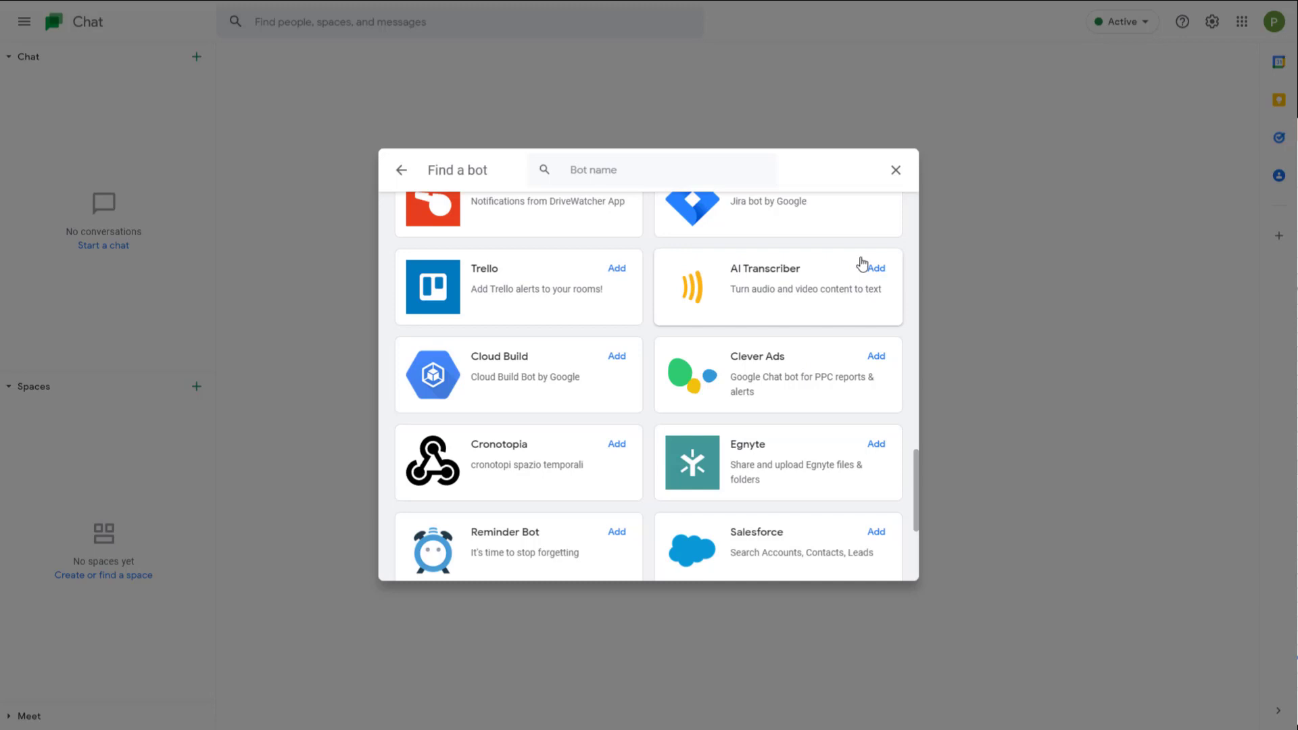
# Step: Select AI Transcriber to bring up its chat and add-to-space options
pyautogui.click(877, 268)
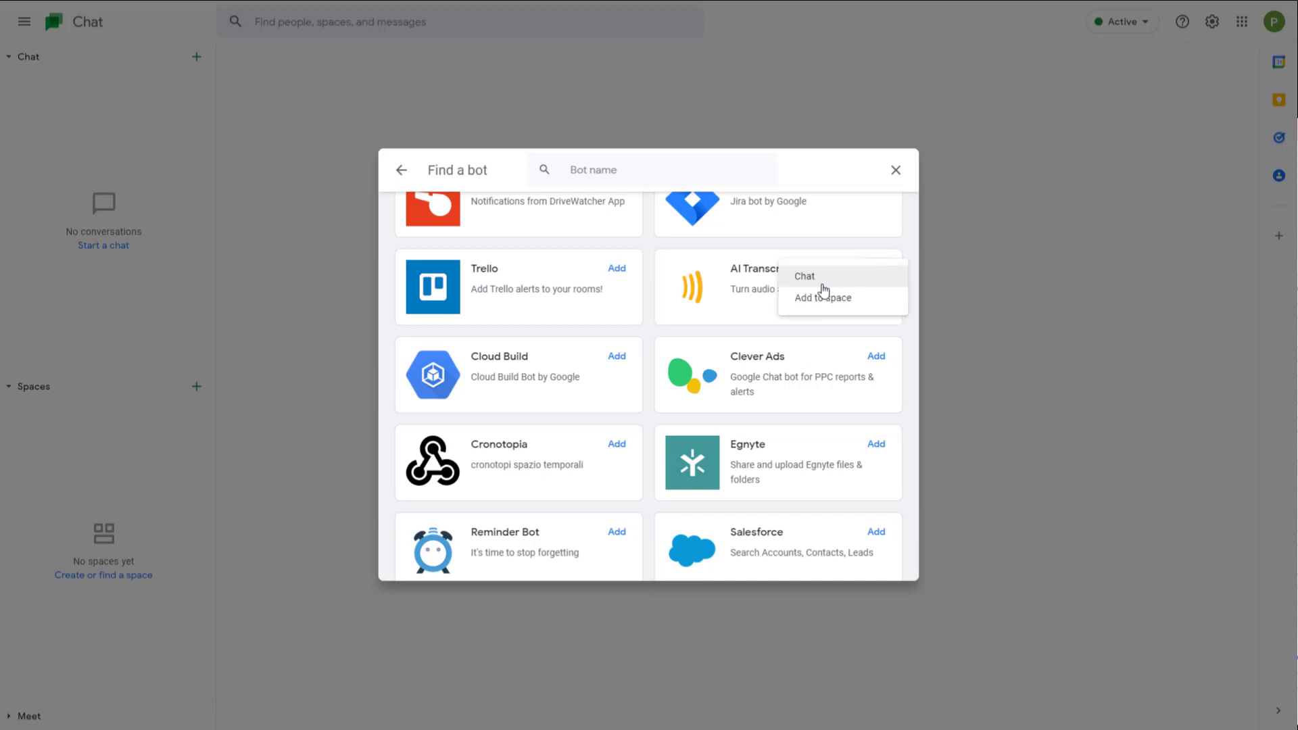
pyautogui.moveTo(820, 297)
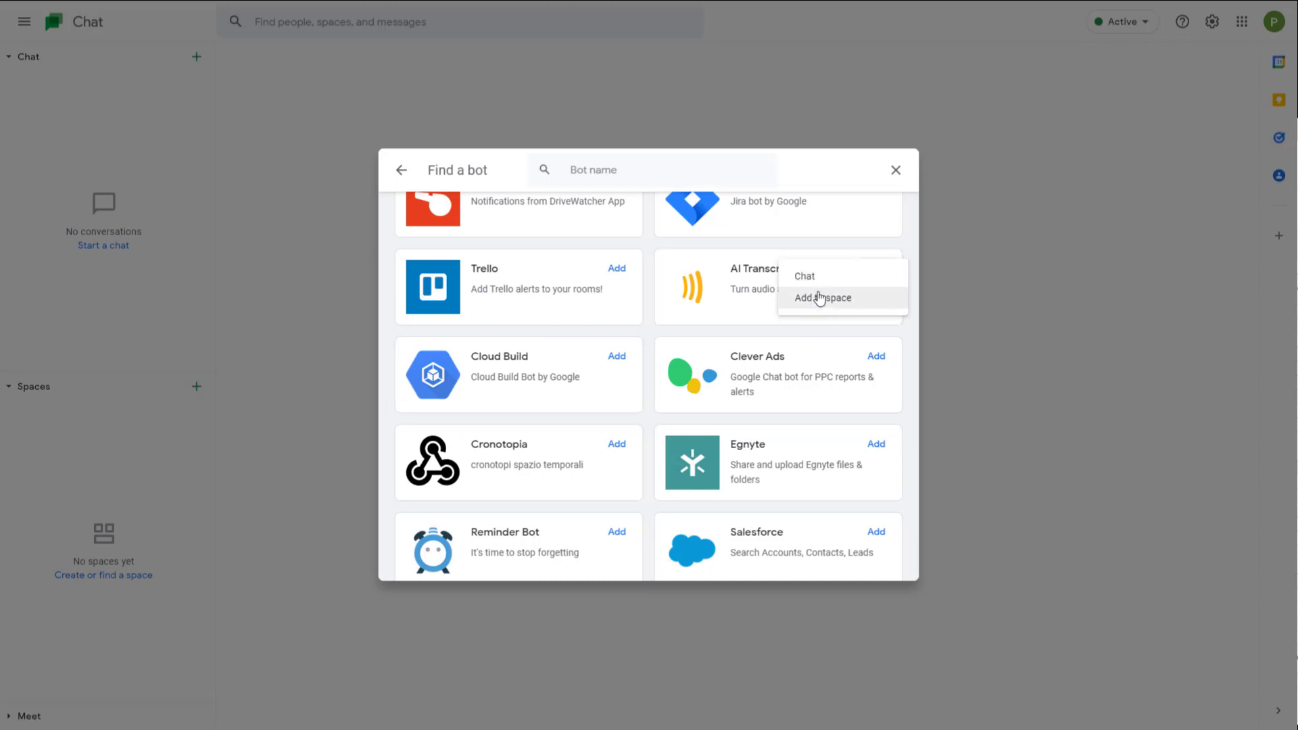
pyautogui.moveTo(812, 280)
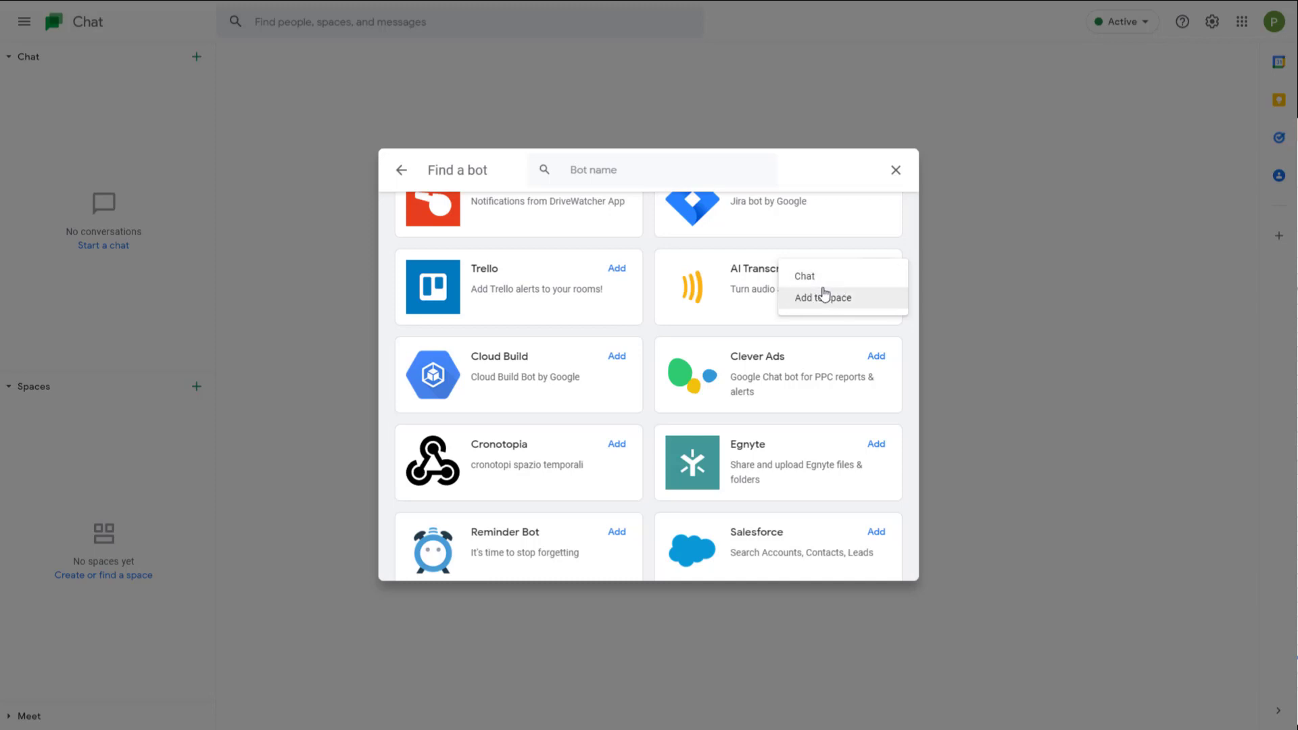
pyautogui.moveTo(829, 301)
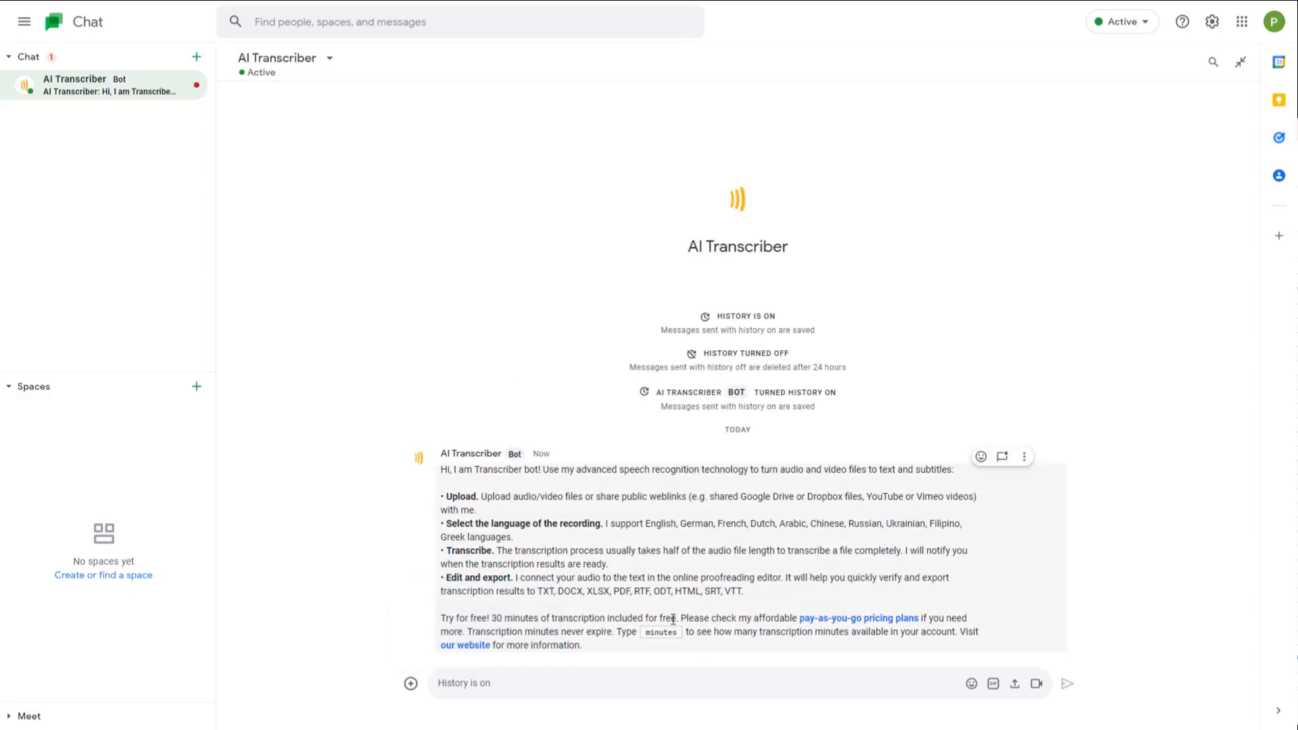
pyautogui.moveTo(673, 487)
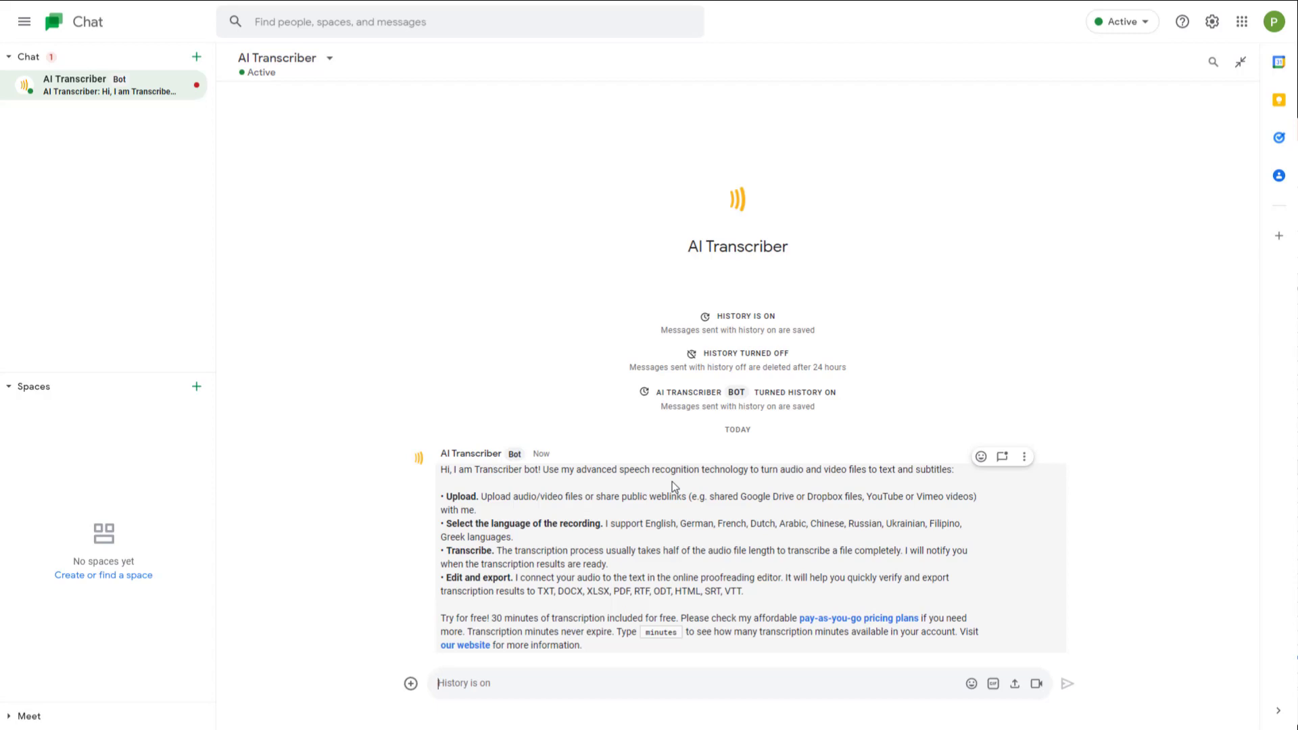
# Step: Attach test.mp3 from the Open dialog and send it to AI Transcriber
pyautogui.click(449, 684)
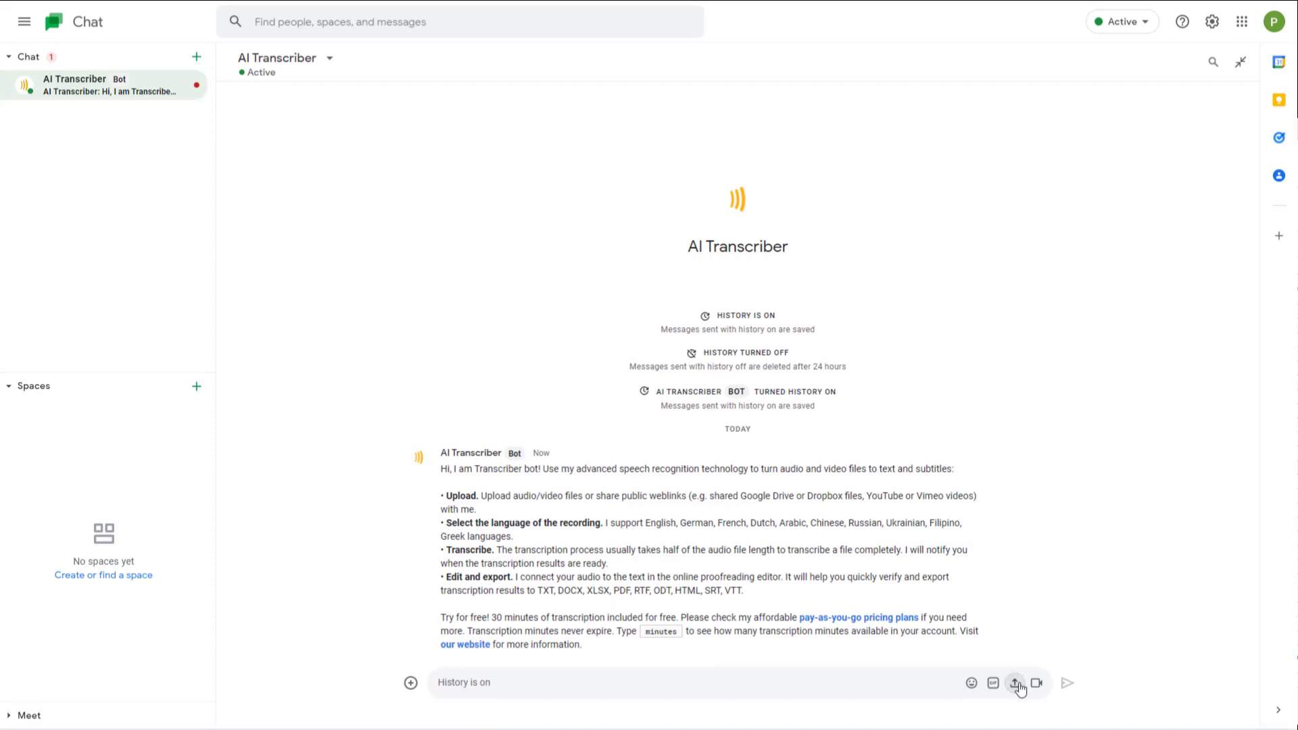
pyautogui.click(1015, 683)
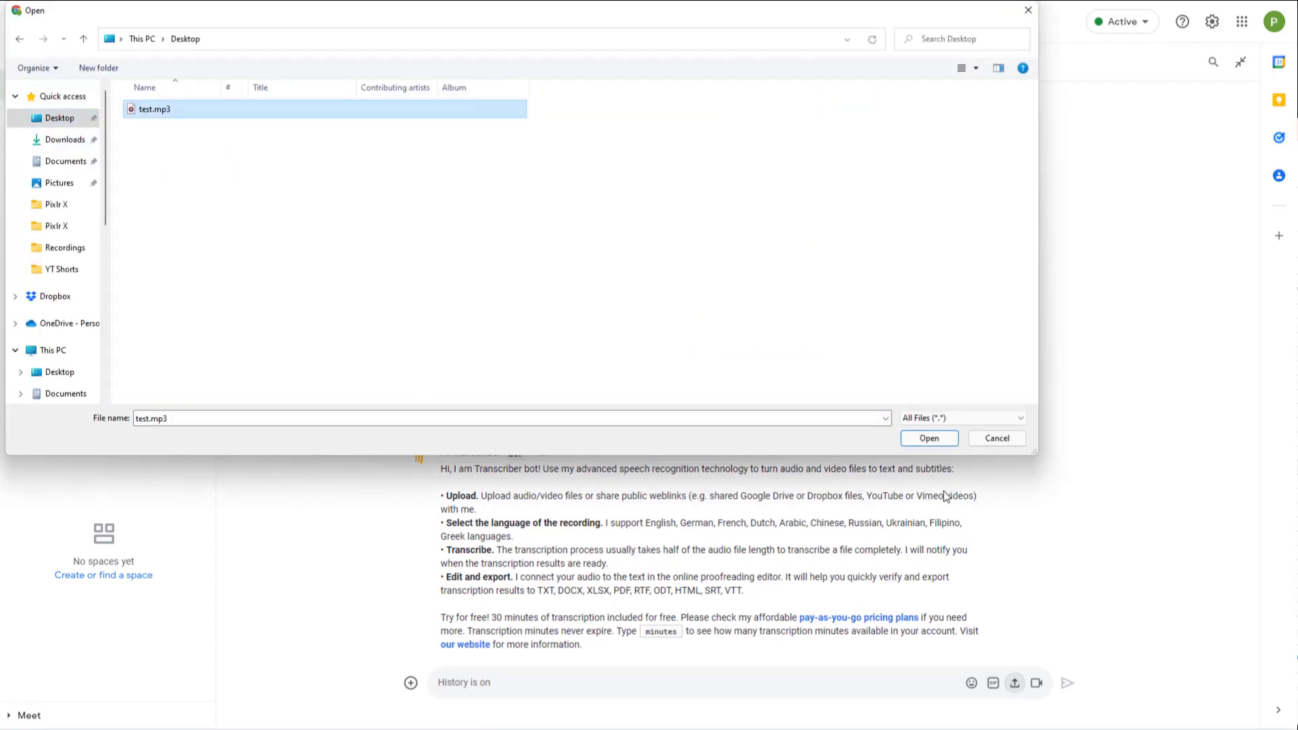
pyautogui.click(930, 438)
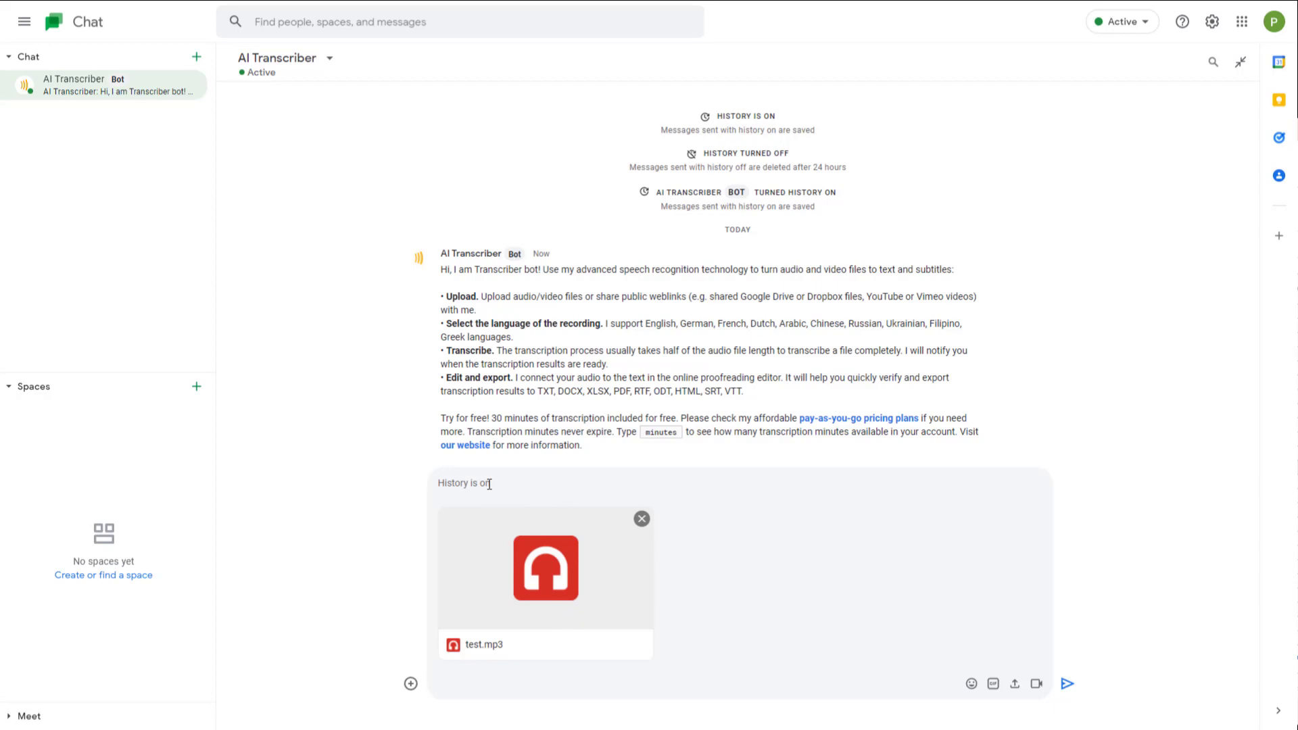
pyautogui.click(1068, 684)
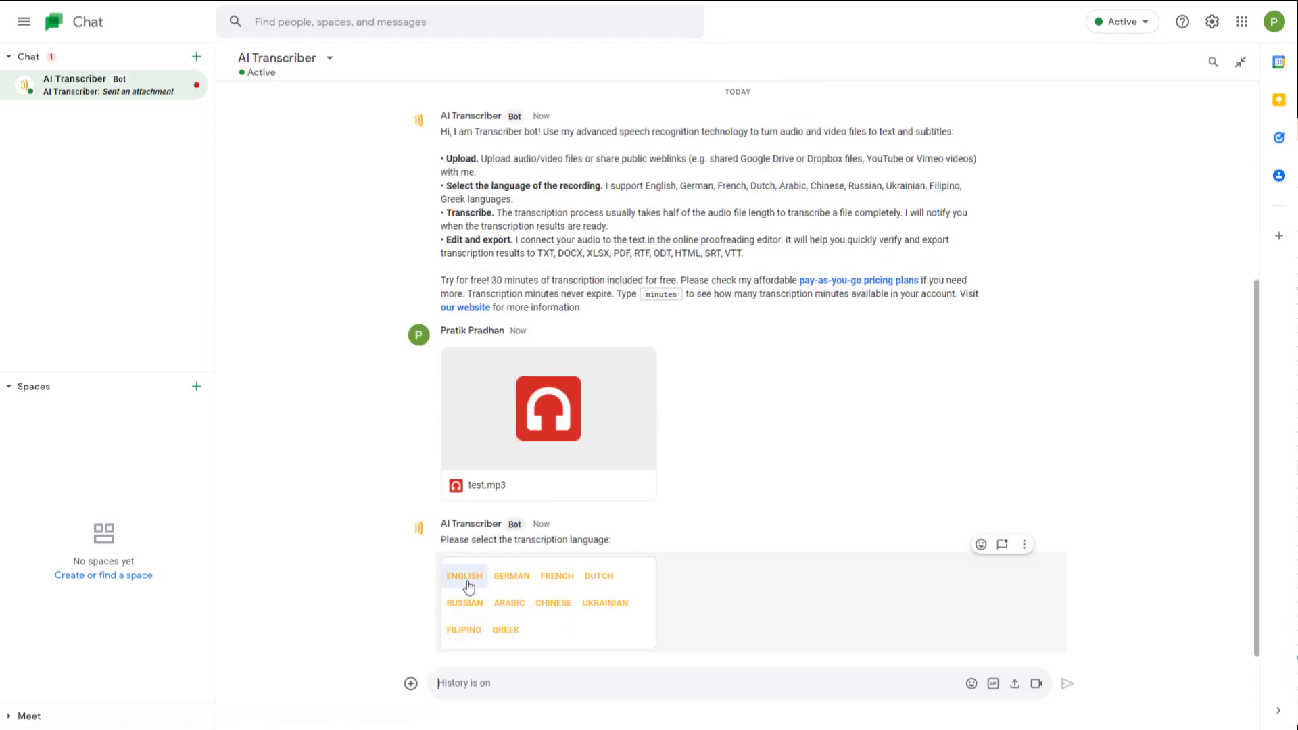
# Step: Choose ENGLISH as the language, then view the finished test.mp3 transcript
pyautogui.click(464, 576)
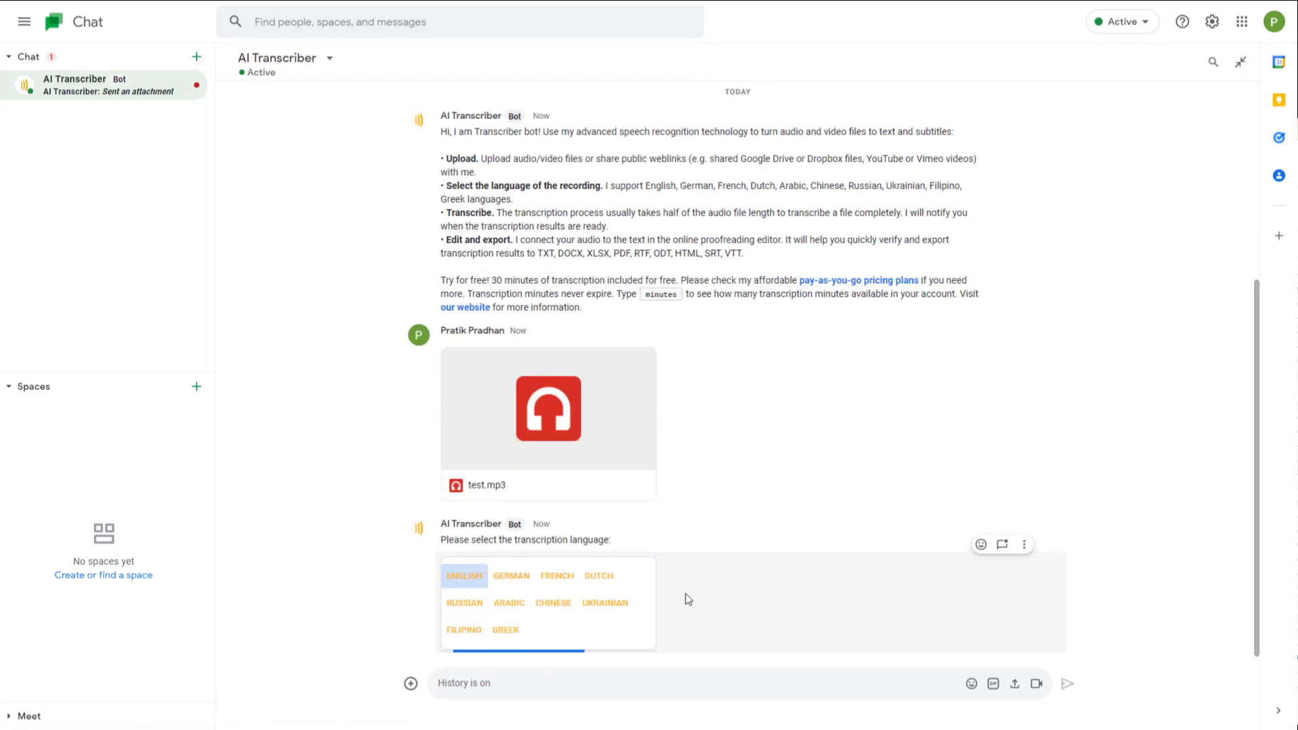
pyautogui.click(464, 577)
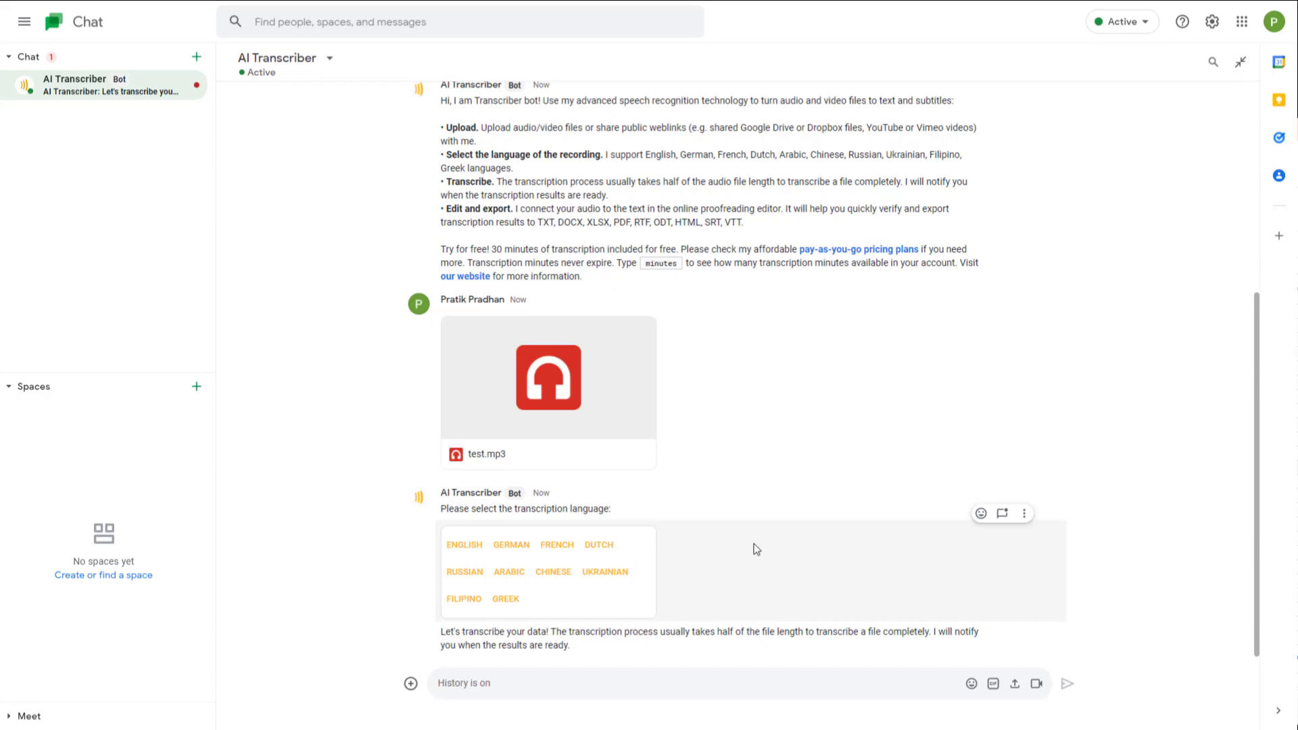
pyautogui.moveTo(619, 471)
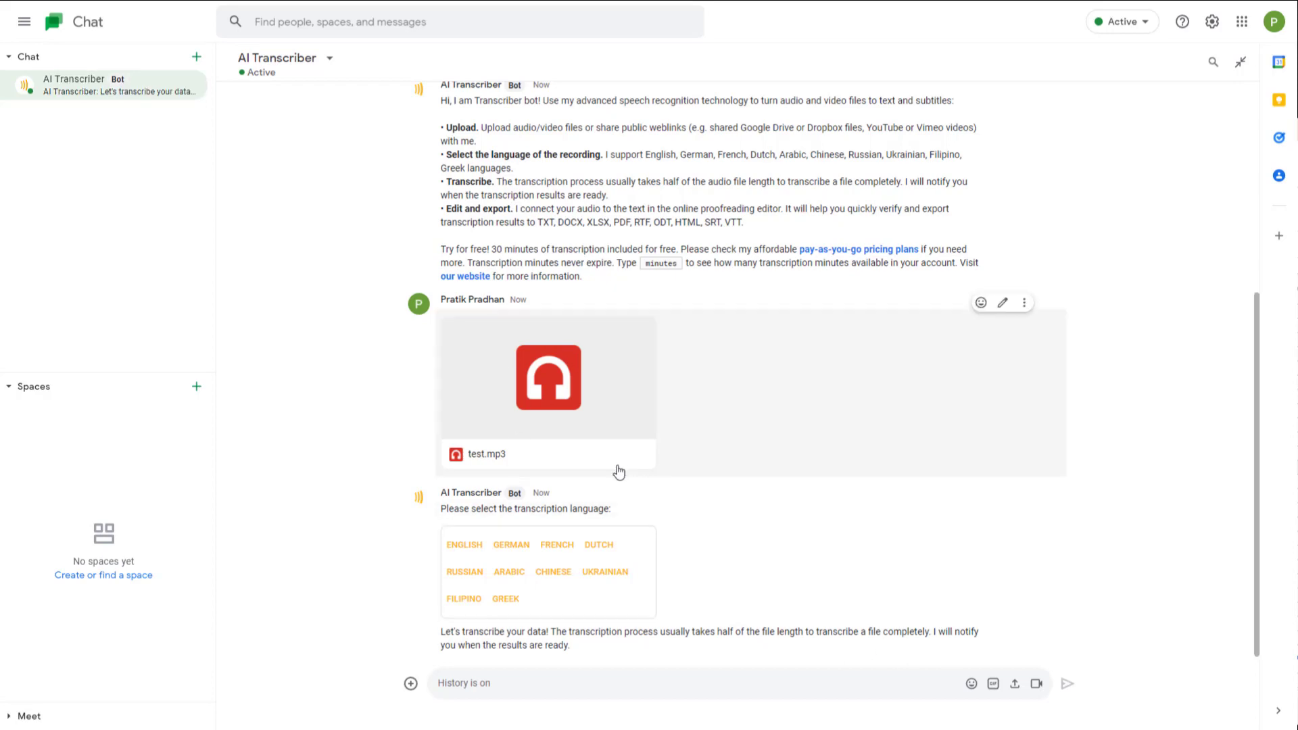
pyautogui.moveTo(789, 478)
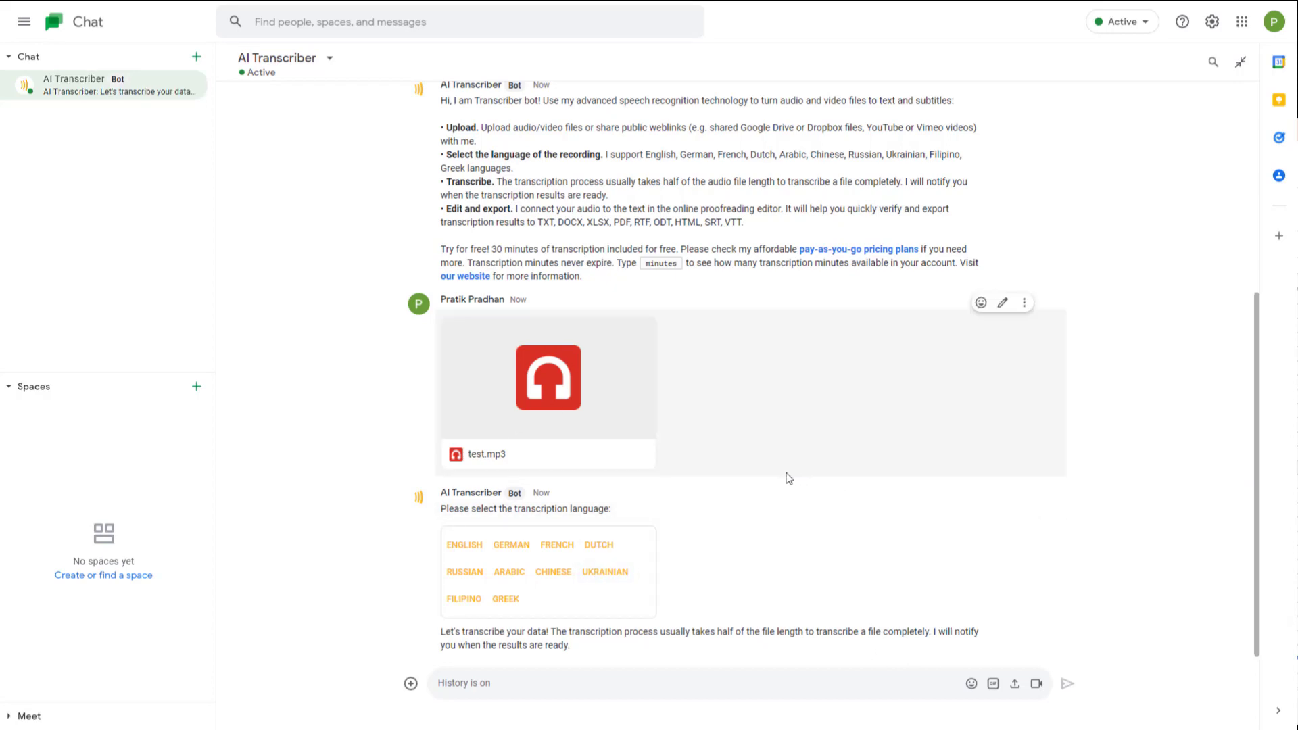
pyautogui.moveTo(708, 406)
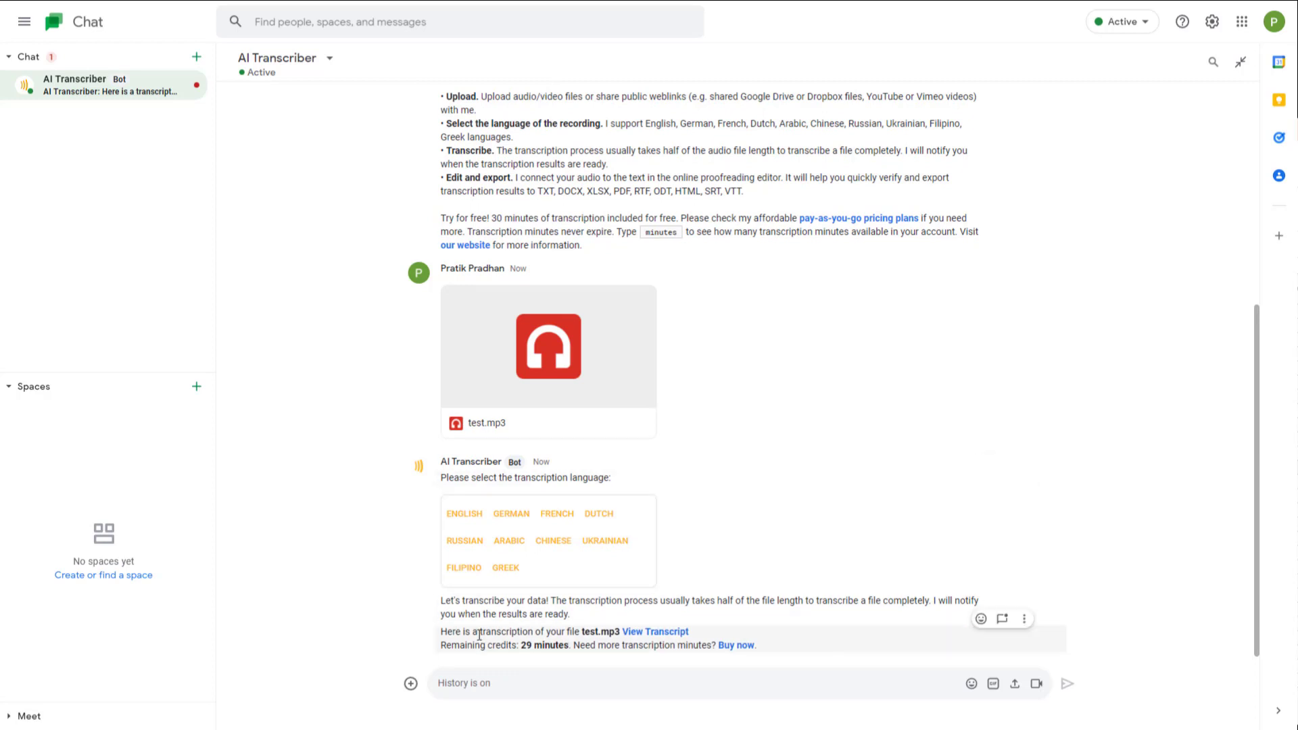
pyautogui.moveTo(568, 636)
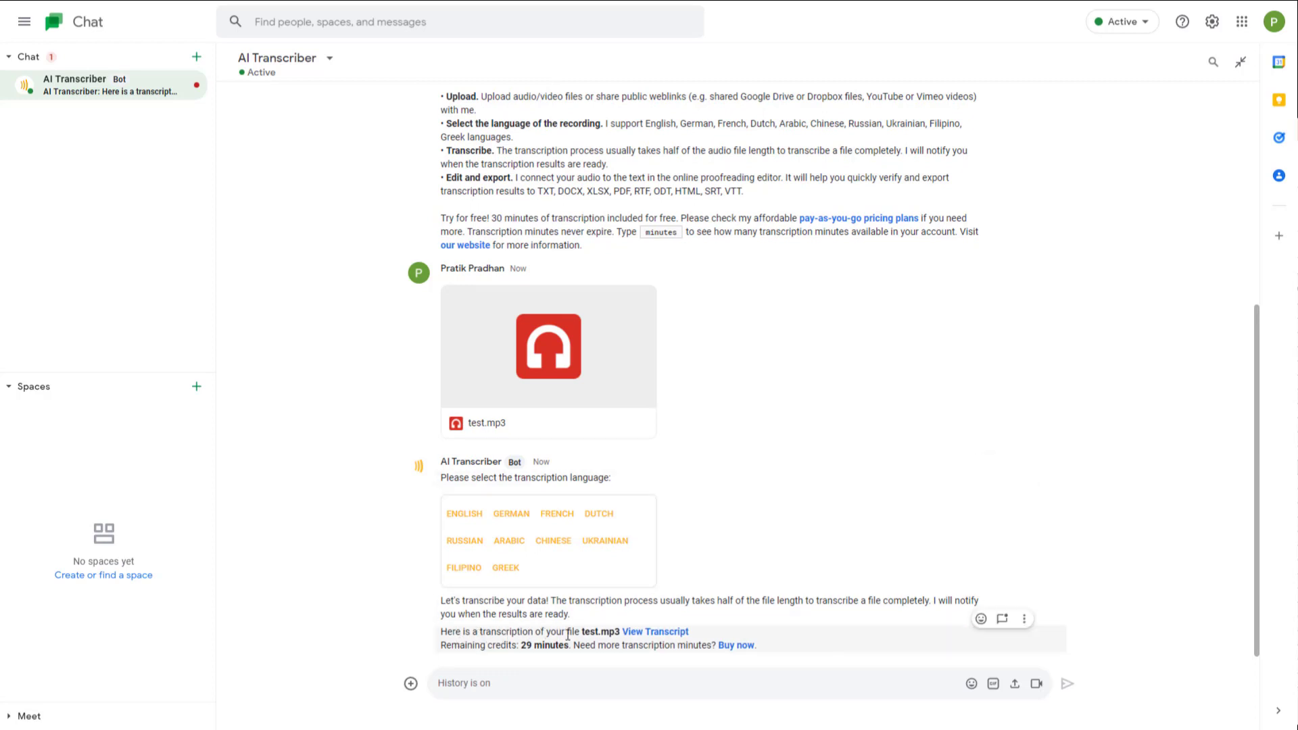
pyautogui.click(655, 632)
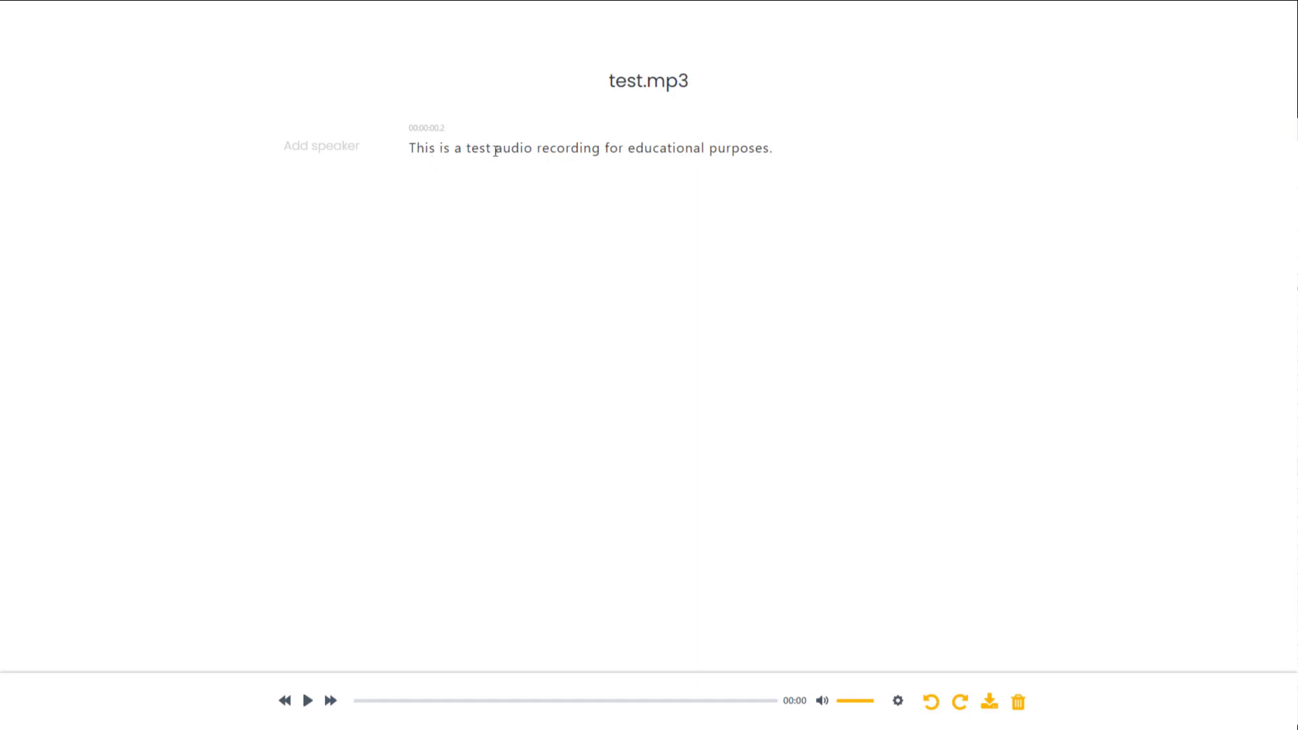
# Step: Play test.mp3 in the bottom player for a few seconds, then pause it
pyautogui.click(308, 702)
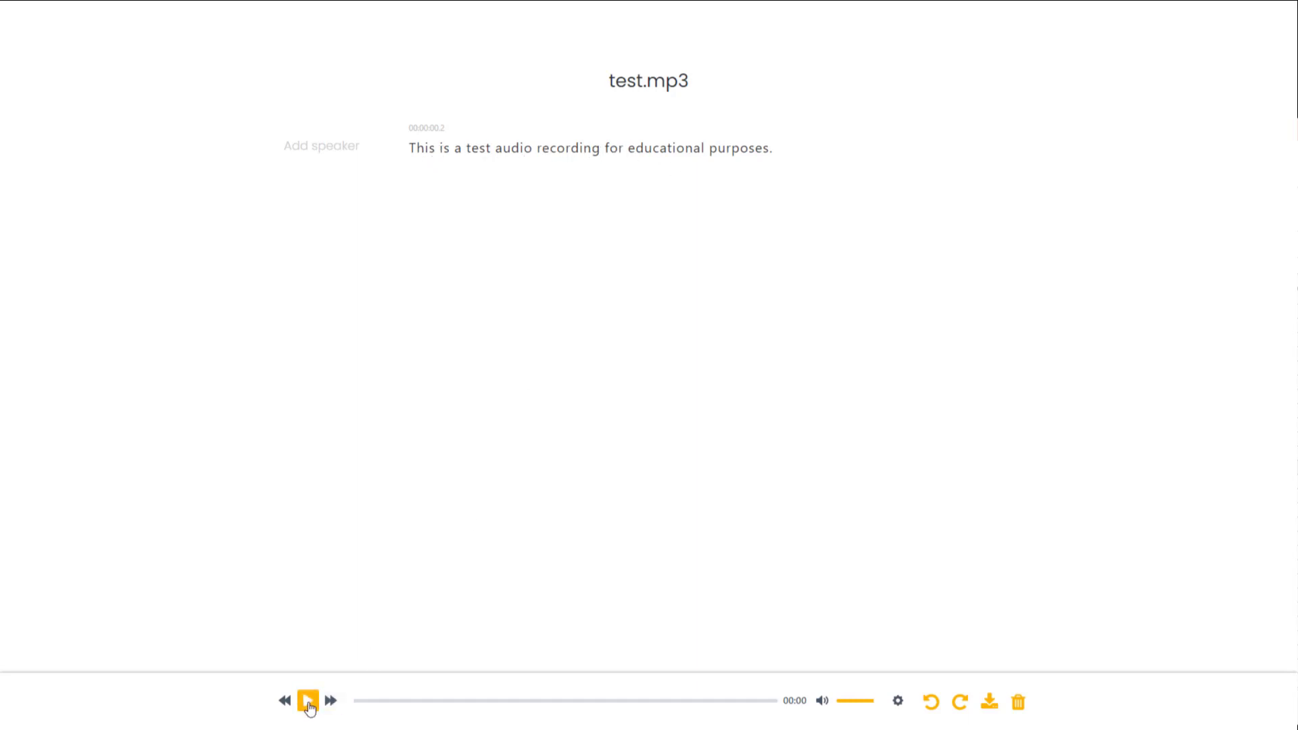
pyautogui.click(307, 717)
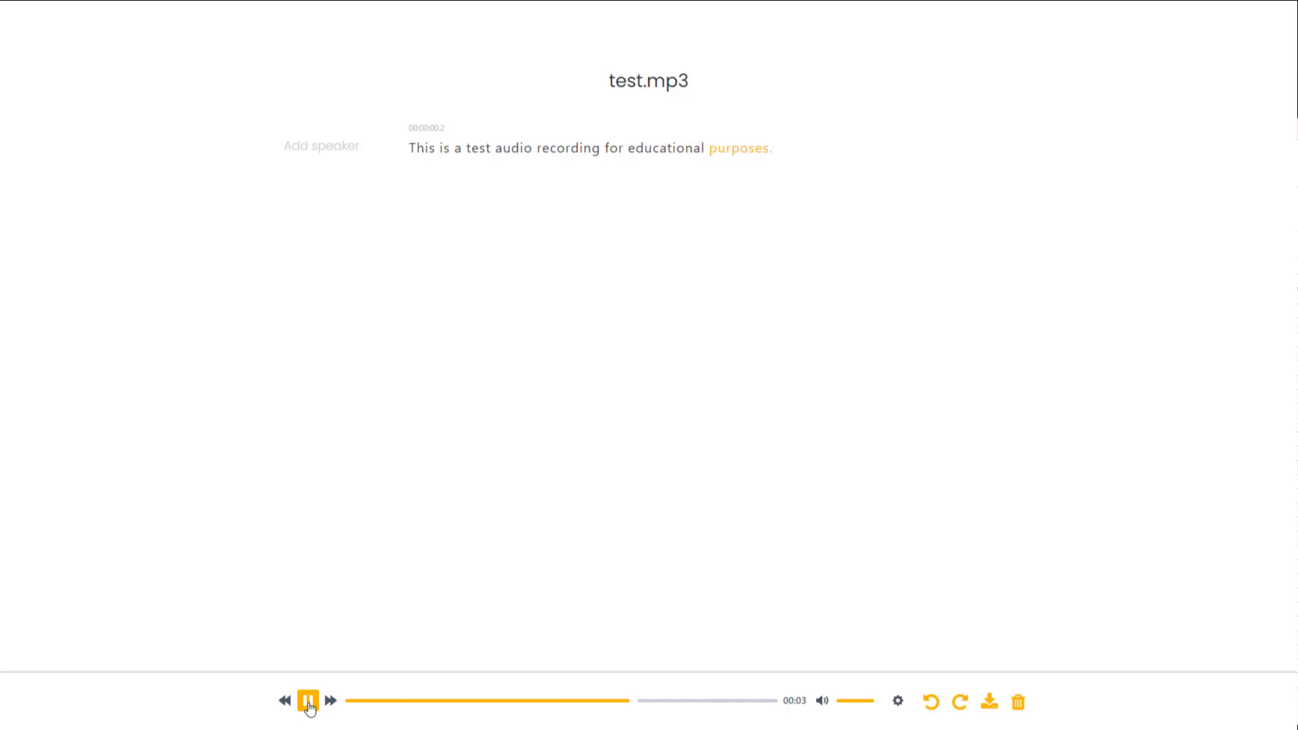
pyautogui.click(308, 718)
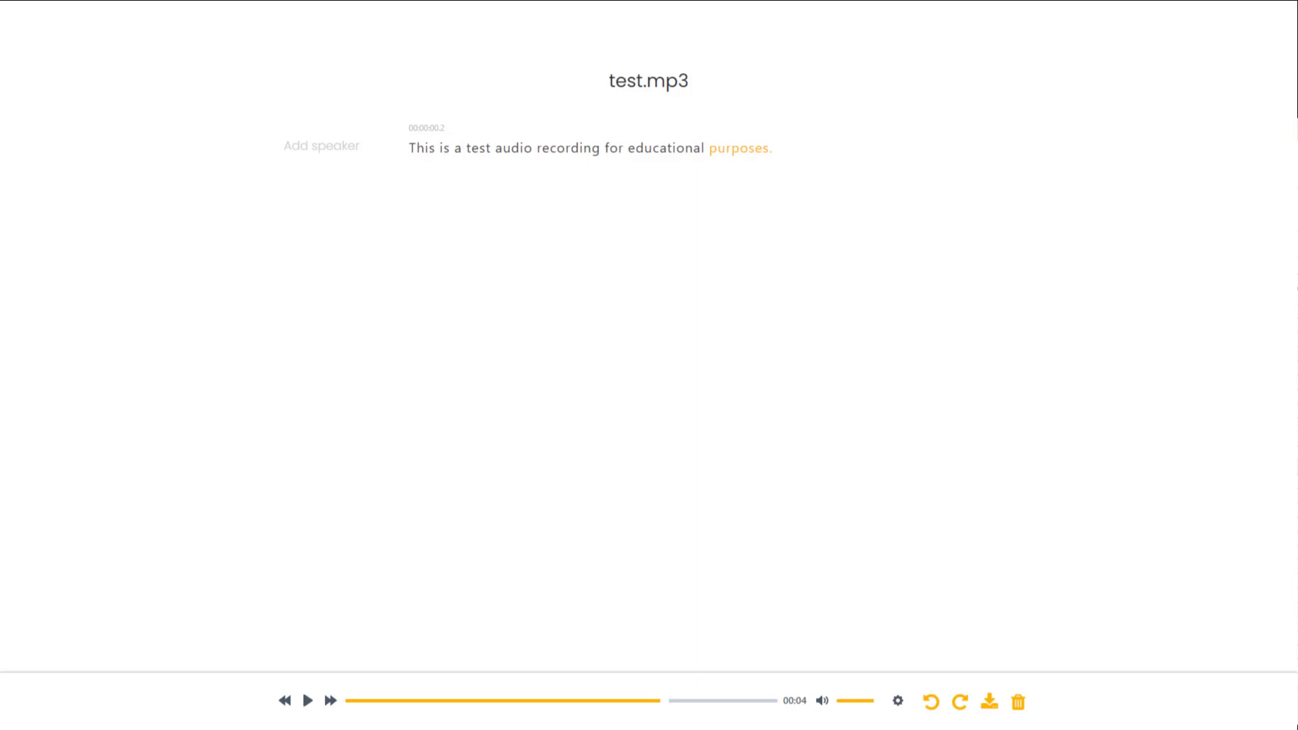
pyautogui.moveTo(1084, 319)
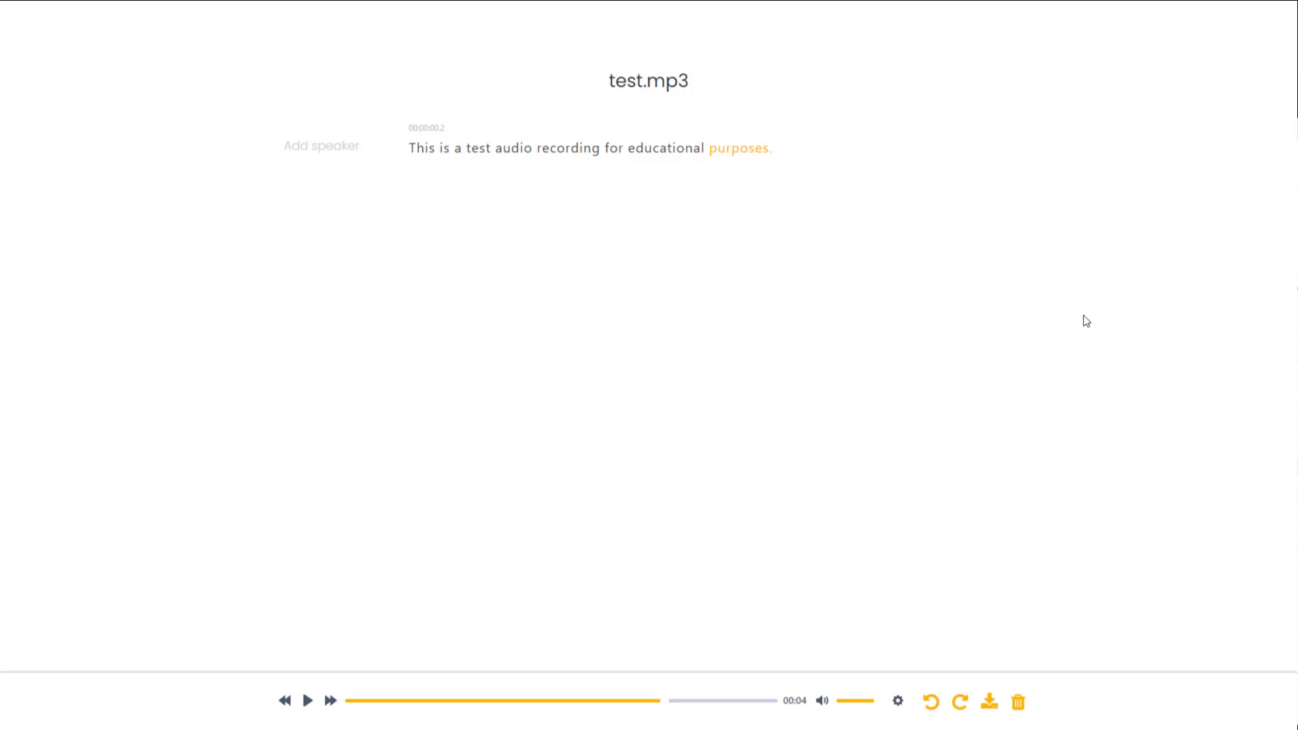
pyautogui.moveTo(1114, 359)
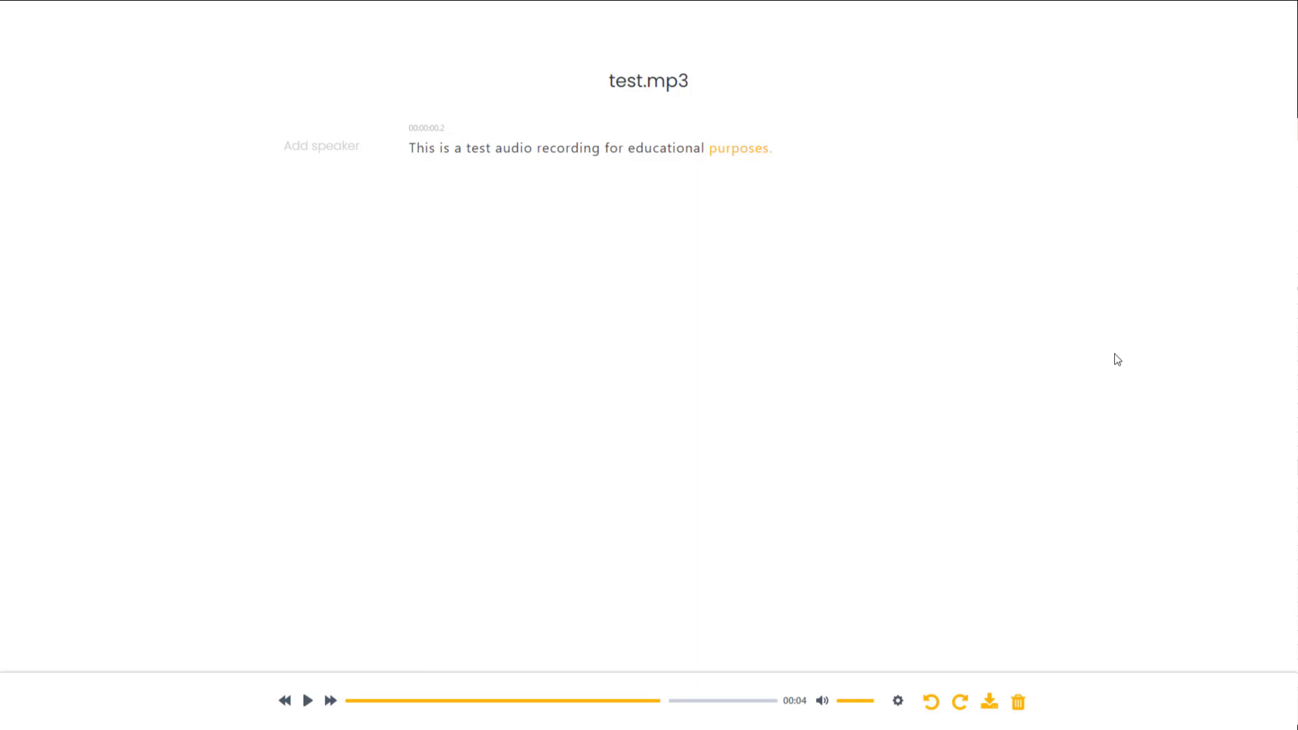